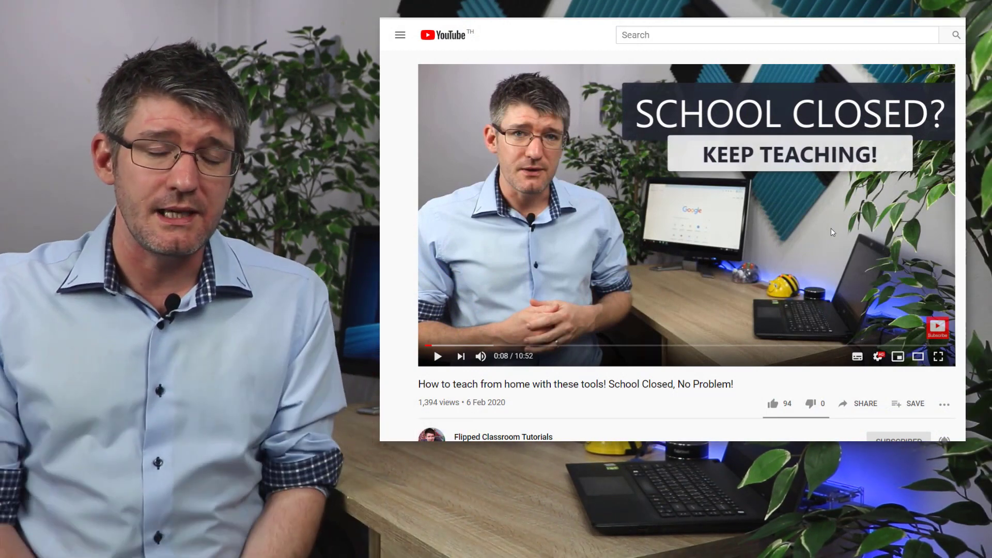
# From the player settings, reach Subtitles/CC and start adding subtitles to the video
pyautogui.click(878, 355)
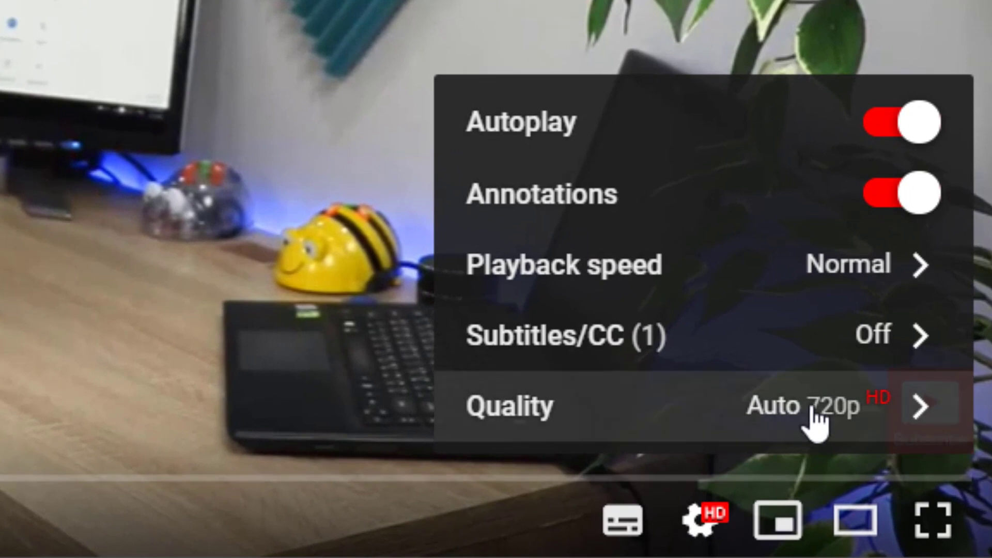
pyautogui.moveTo(855, 348)
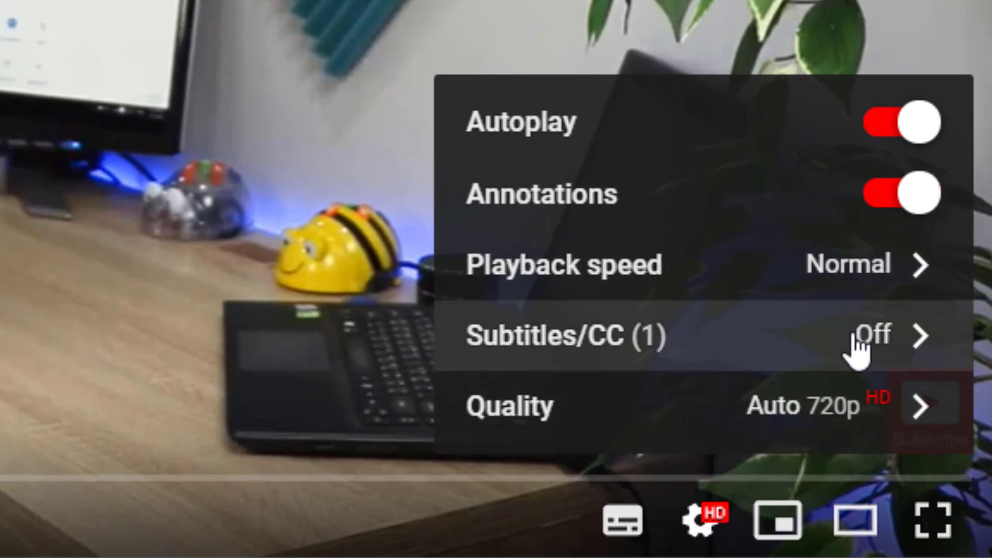
pyautogui.moveTo(766, 354)
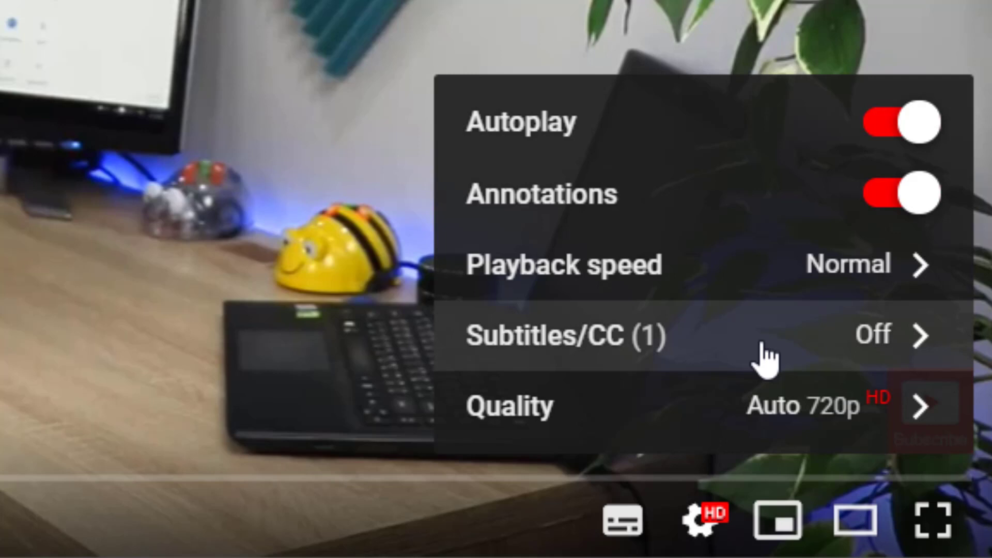
pyautogui.click(566, 335)
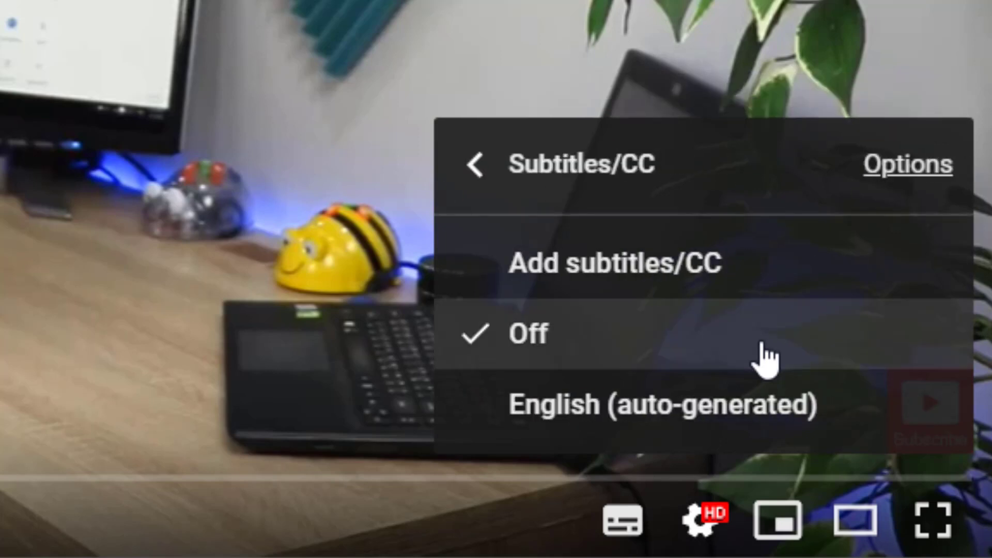
pyautogui.moveTo(537, 390)
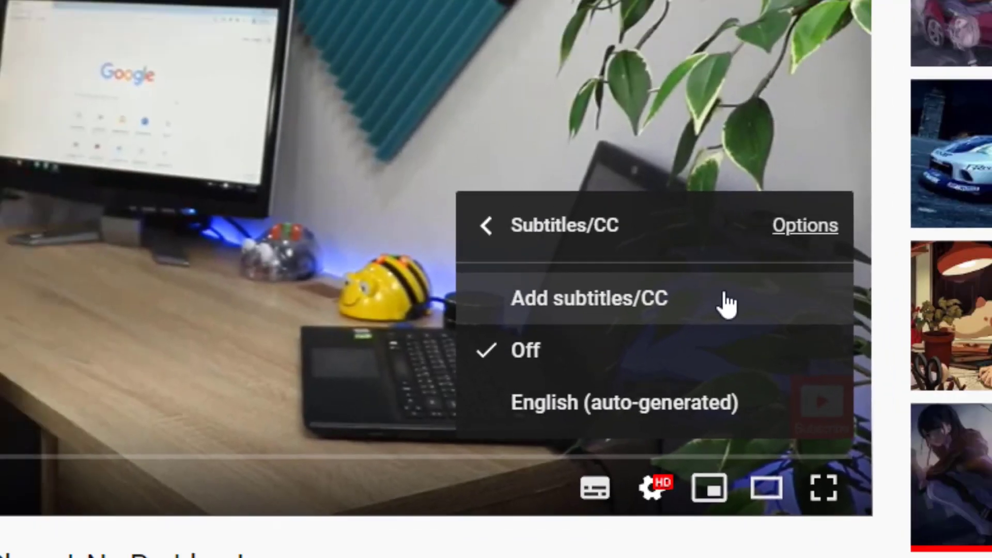
pyautogui.click(588, 298)
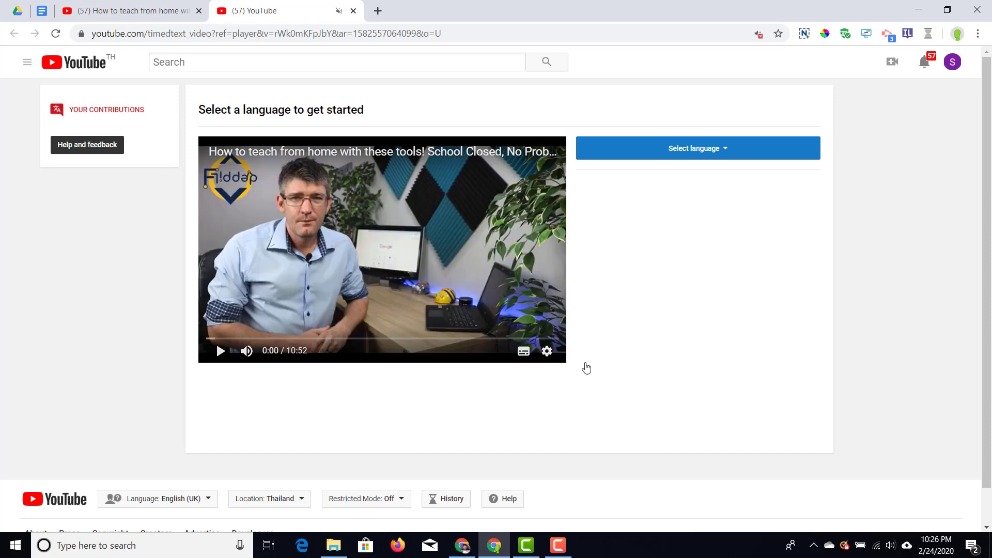
pyautogui.moveTo(728, 152)
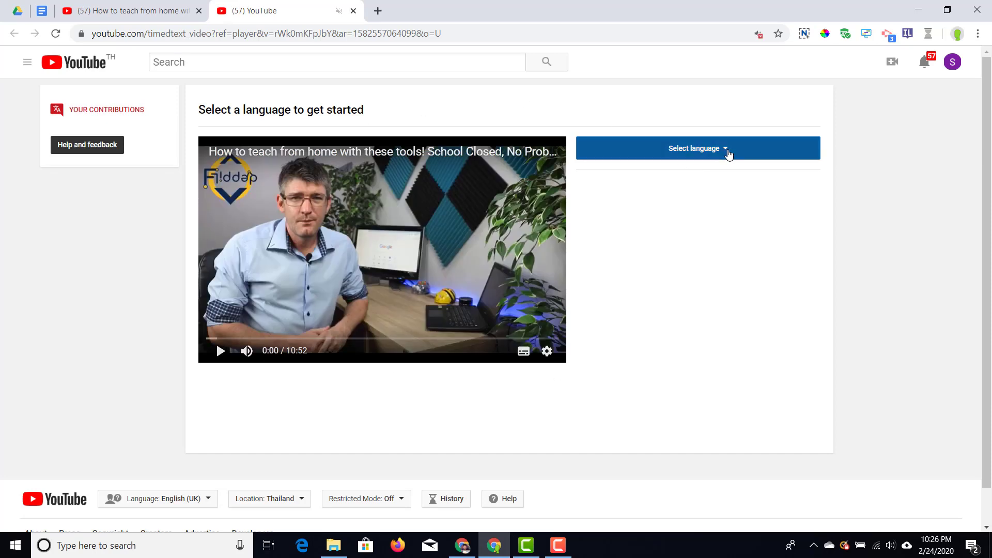
# Open the Select language list on the subtitle contribution page
pyautogui.click(696, 148)
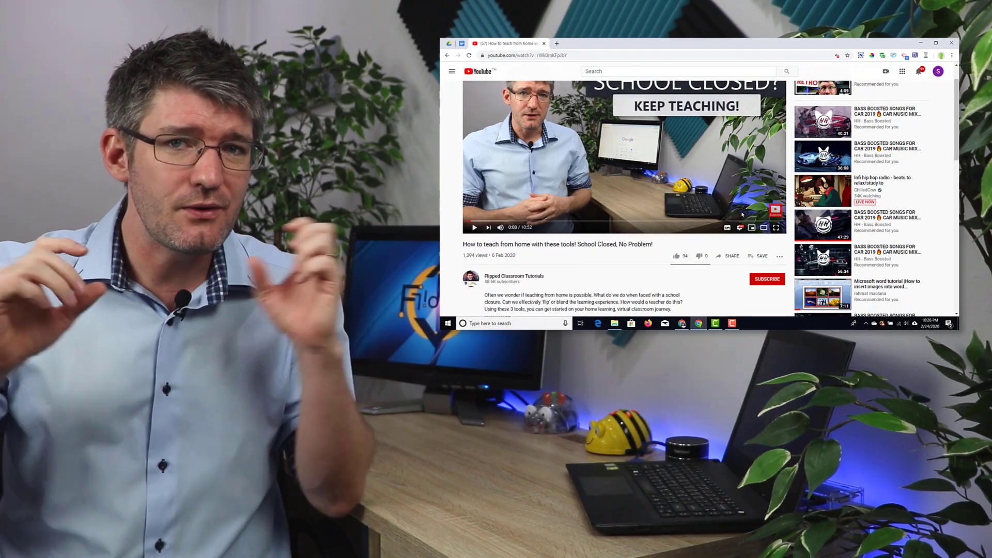
# Subscribe to Flipped Classroom Tutorials and choose Add translations from the video's three-dot menu
pyautogui.click(764, 227)
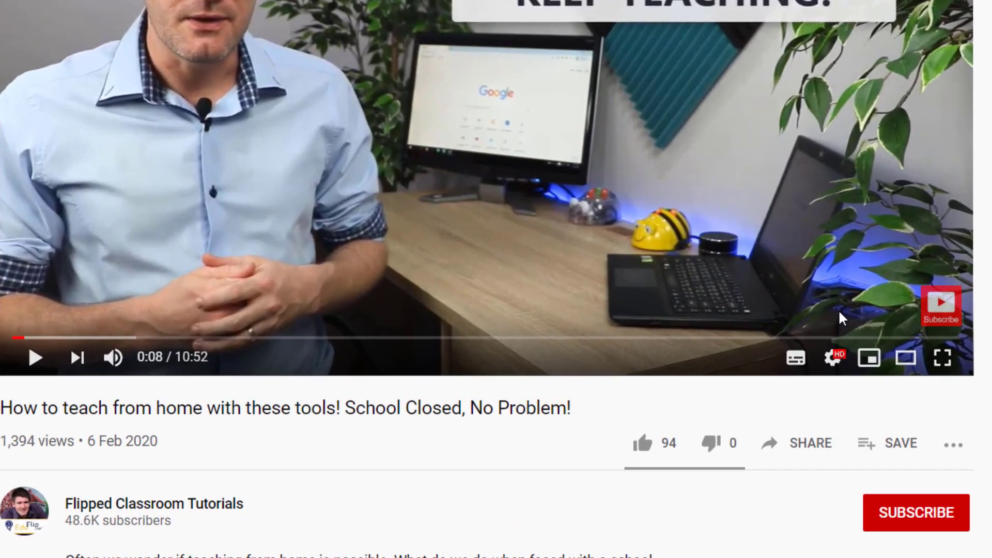
pyautogui.moveTo(920, 527)
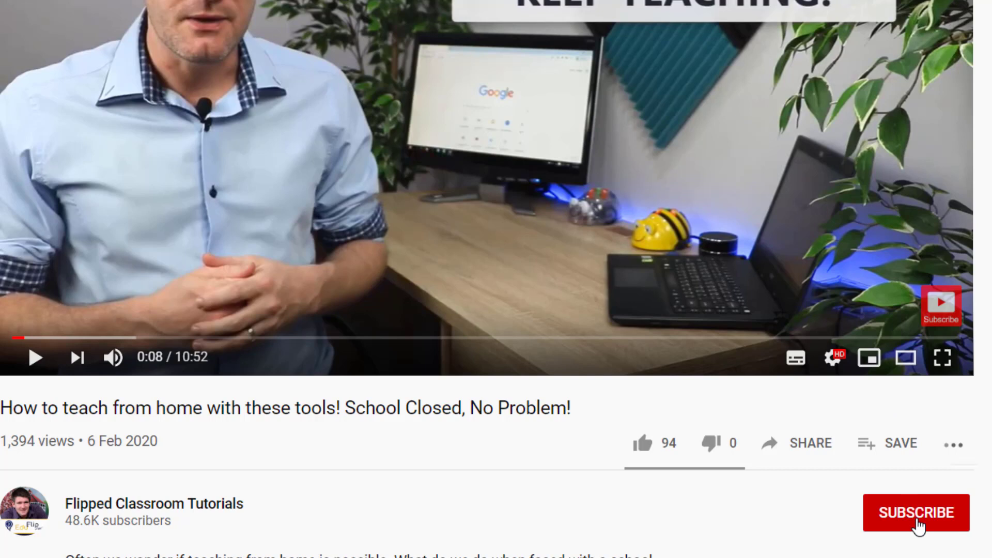
pyautogui.click(916, 512)
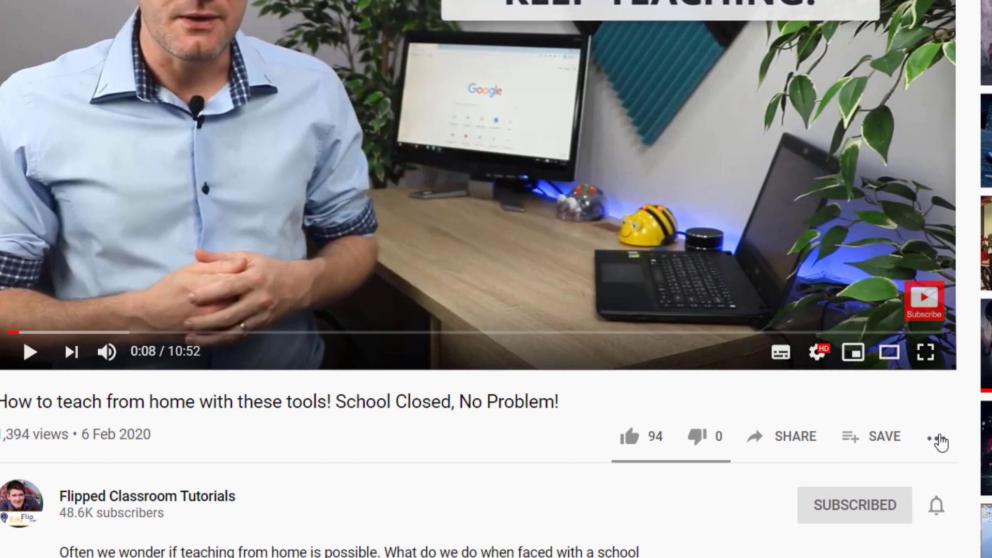
pyautogui.click(943, 441)
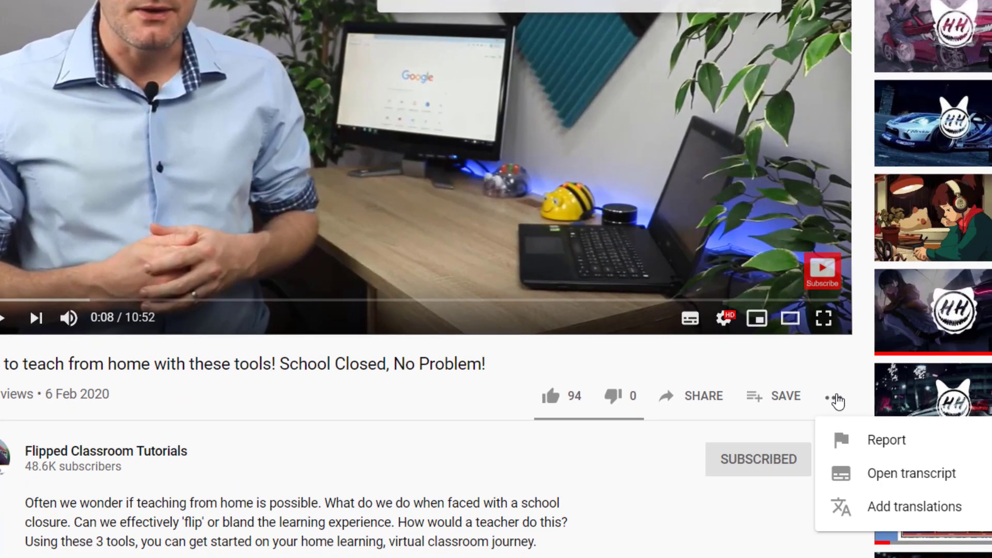
pyautogui.moveTo(914, 506)
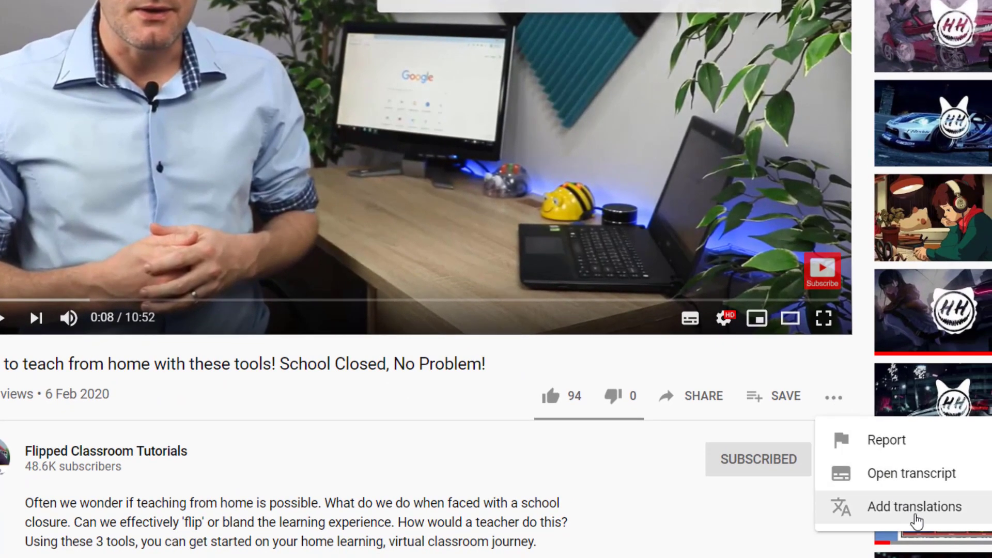
pyautogui.click(914, 506)
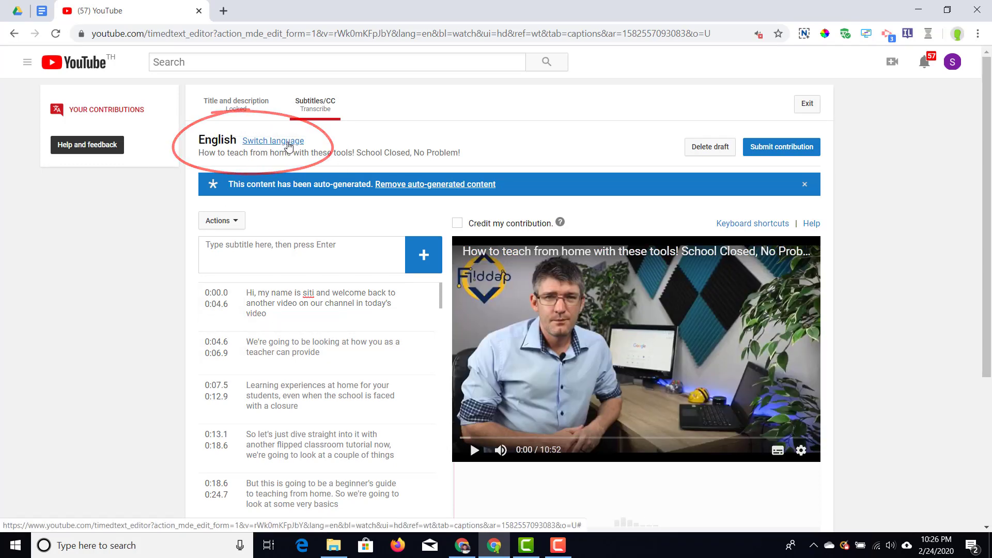
# Open Switch language, review the Translate into list, keep English and cancel the dialog
pyautogui.click(272, 141)
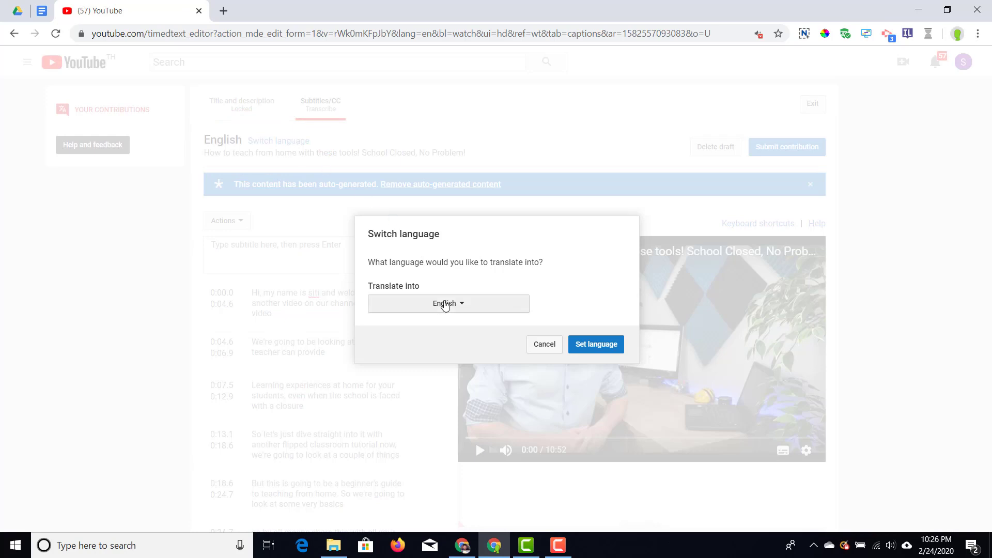
pyautogui.click(447, 304)
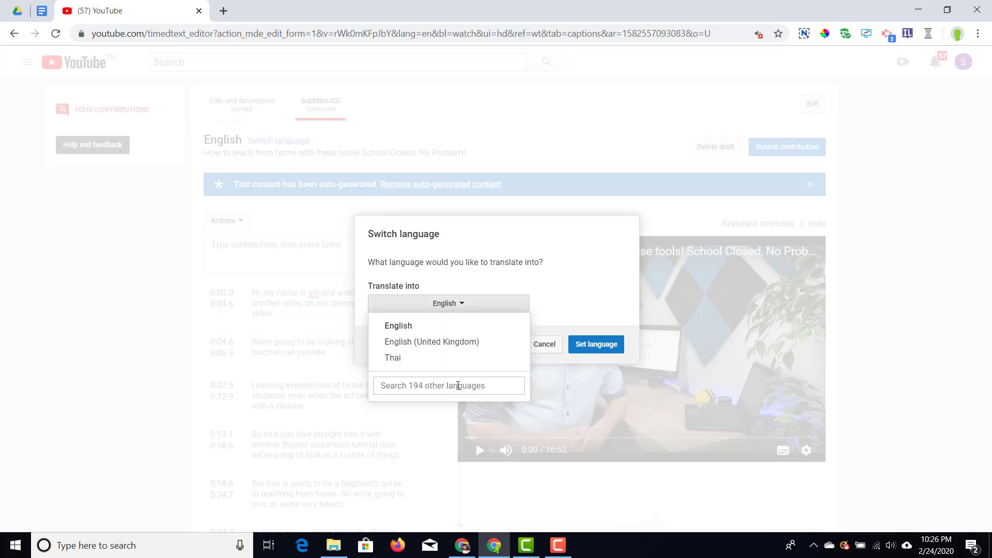
pyautogui.click(596, 281)
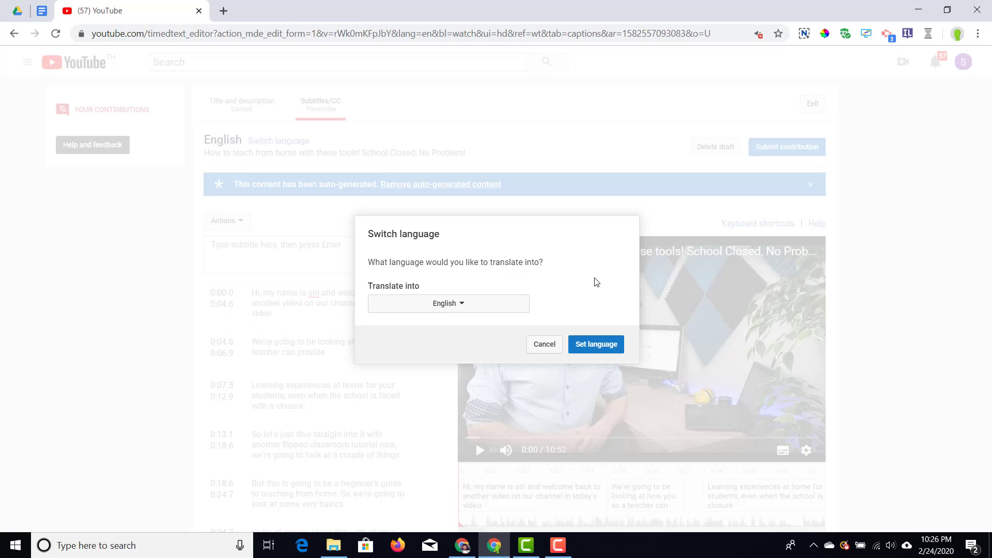
pyautogui.click(544, 343)
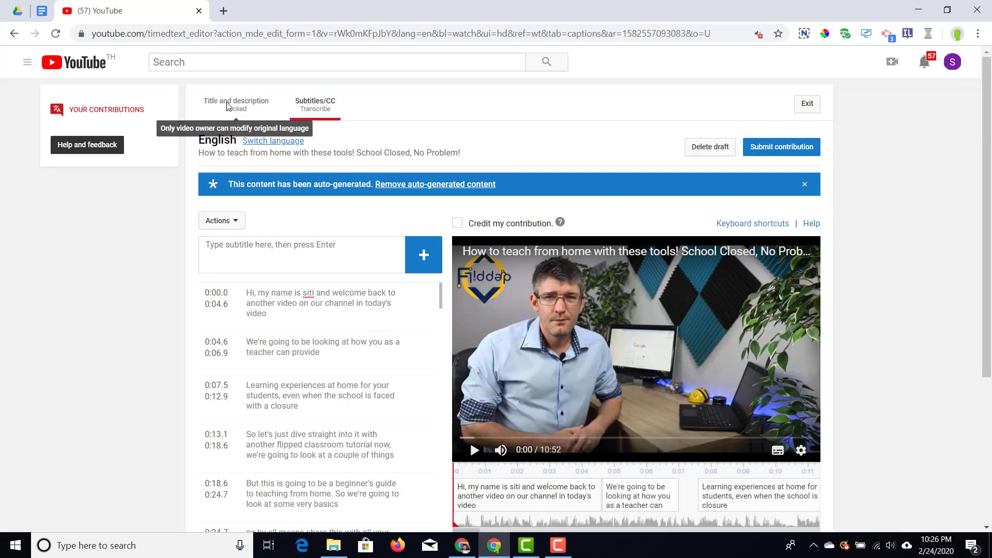
pyautogui.moveTo(353, 132)
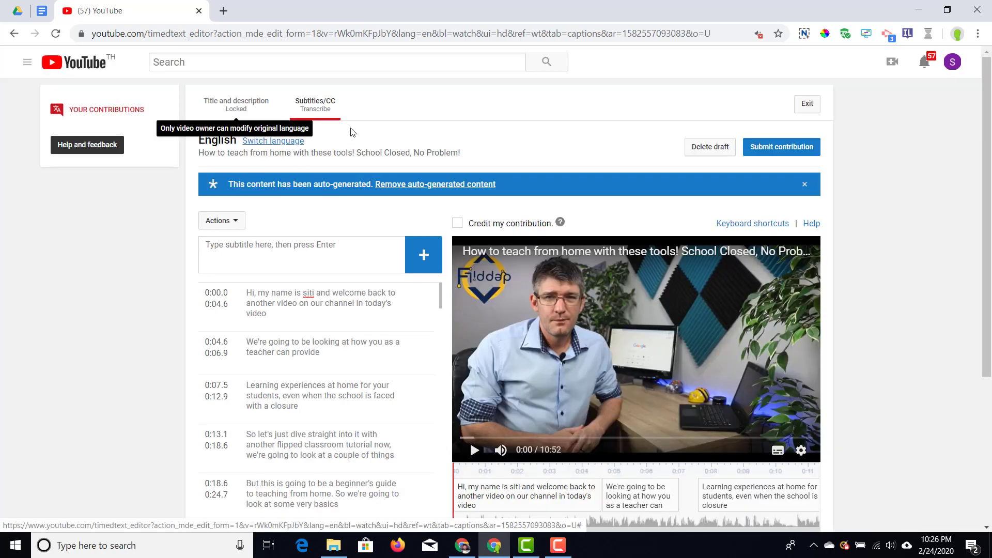
pyautogui.moveTo(450, 154)
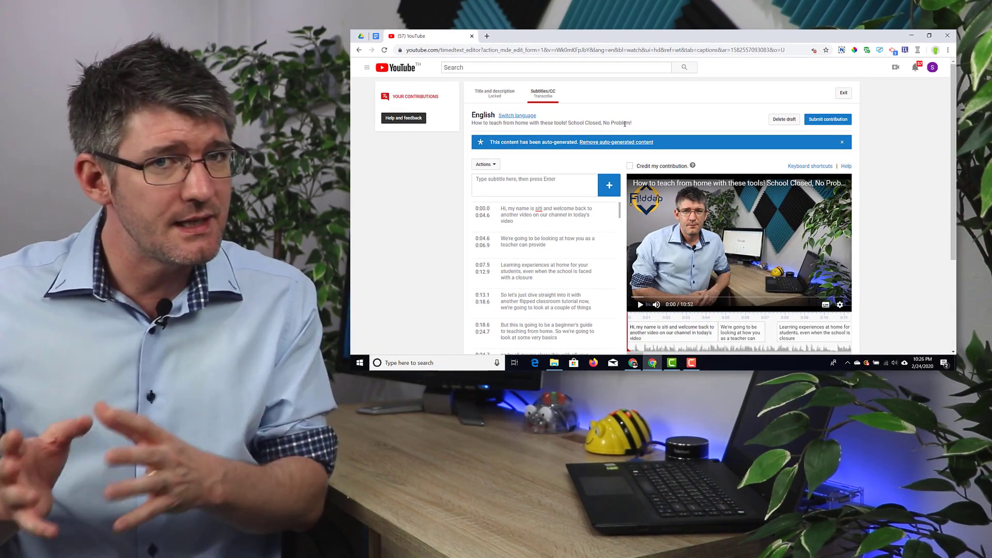
pyautogui.moveTo(784, 119)
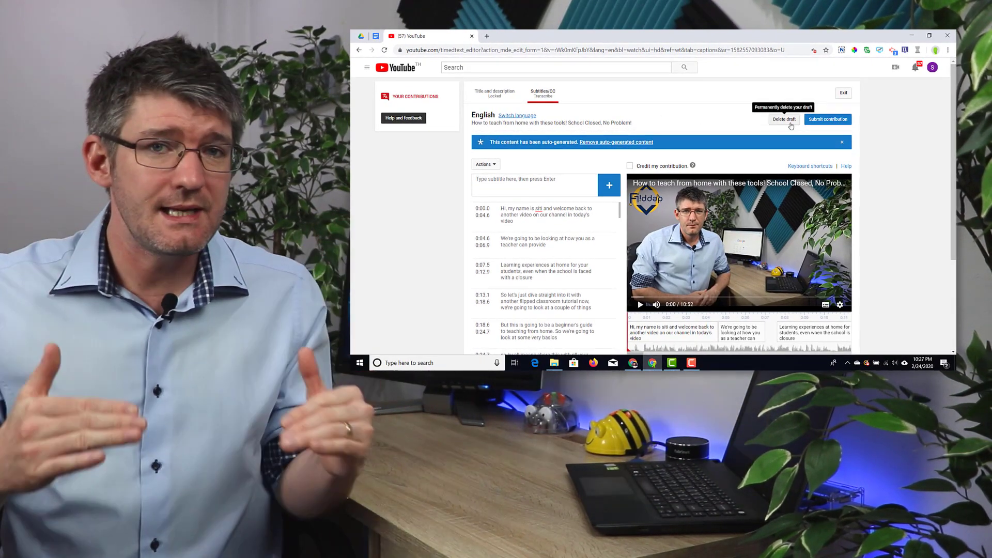
pyautogui.moveTo(828, 126)
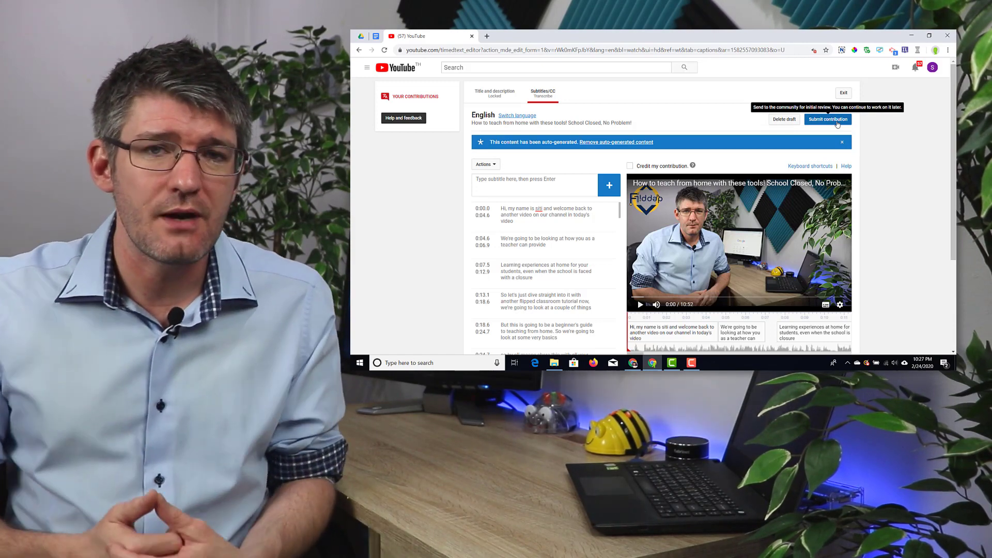